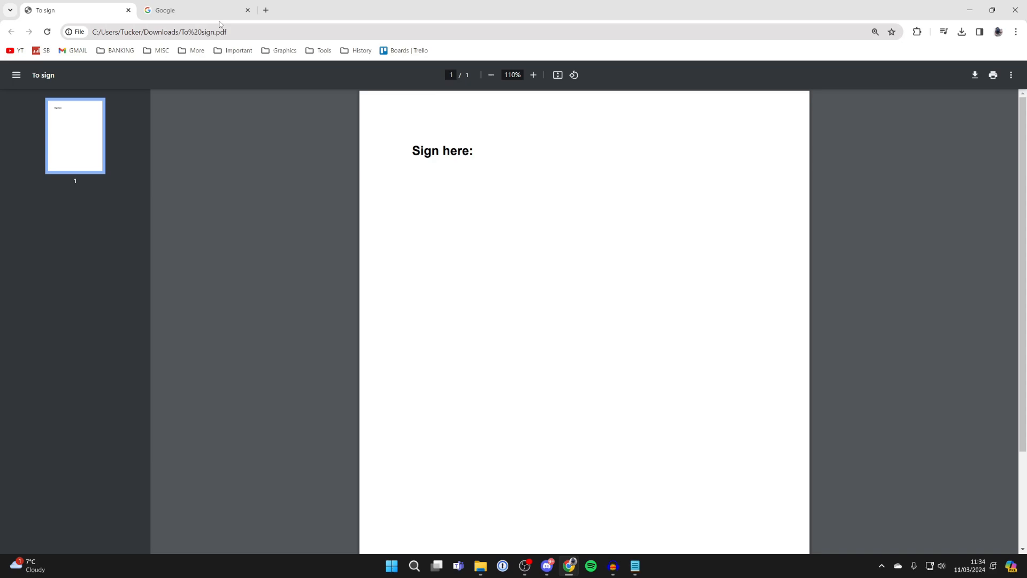
Search Google for 'adob' and reach Adobe's online Fill and sign a PDF page.
click(197, 10)
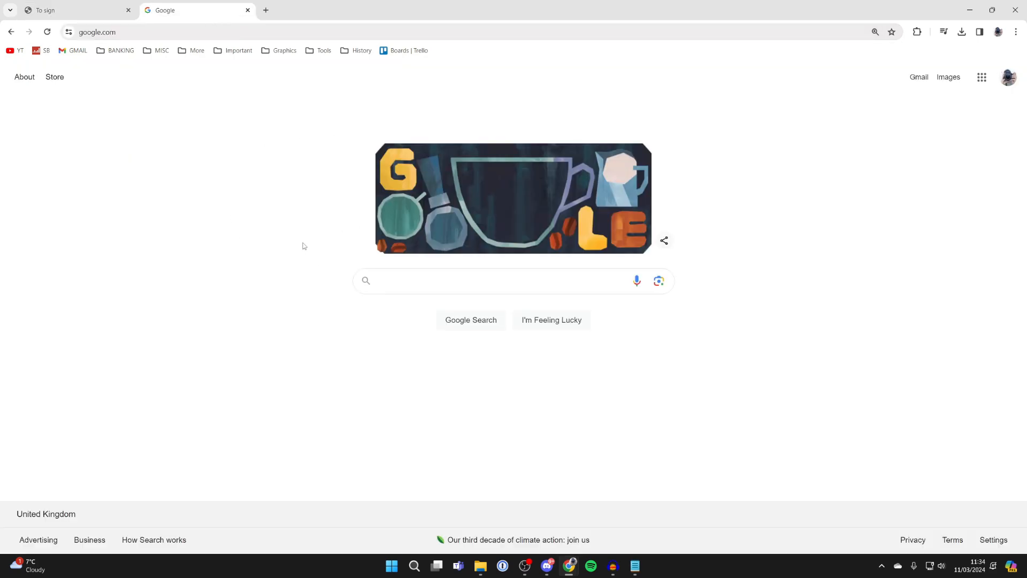
text(adobe sign pdf)
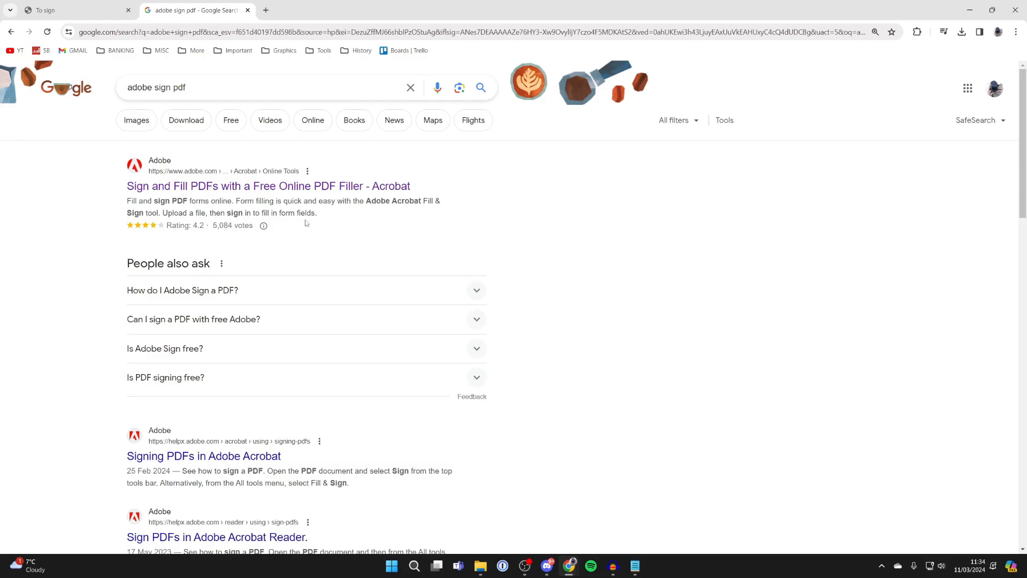
click(268, 185)
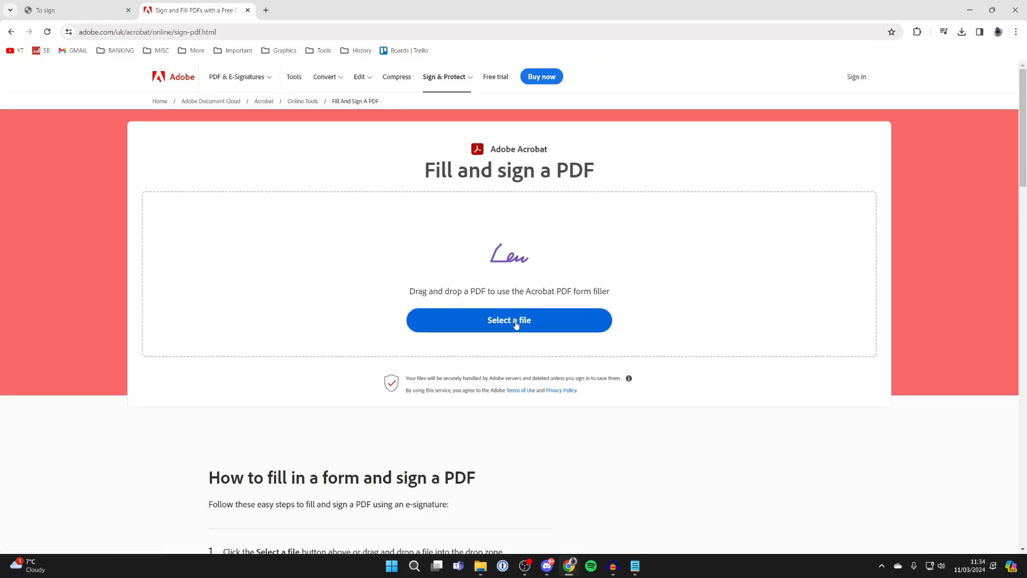
Upload 'To sign.pdf' from downloads and sign in to reach the E-Sign editor.
click(510, 320)
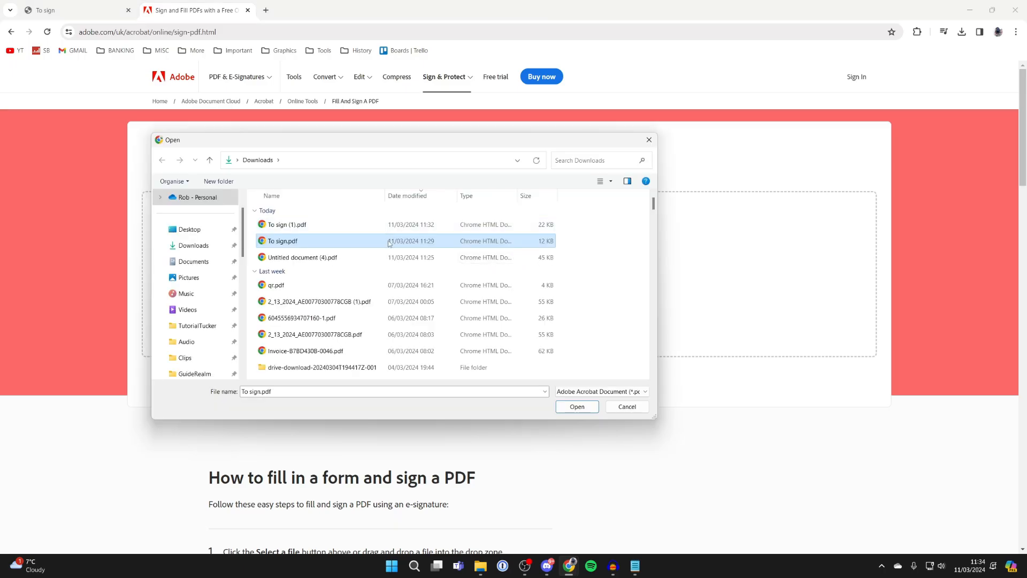
click(575, 406)
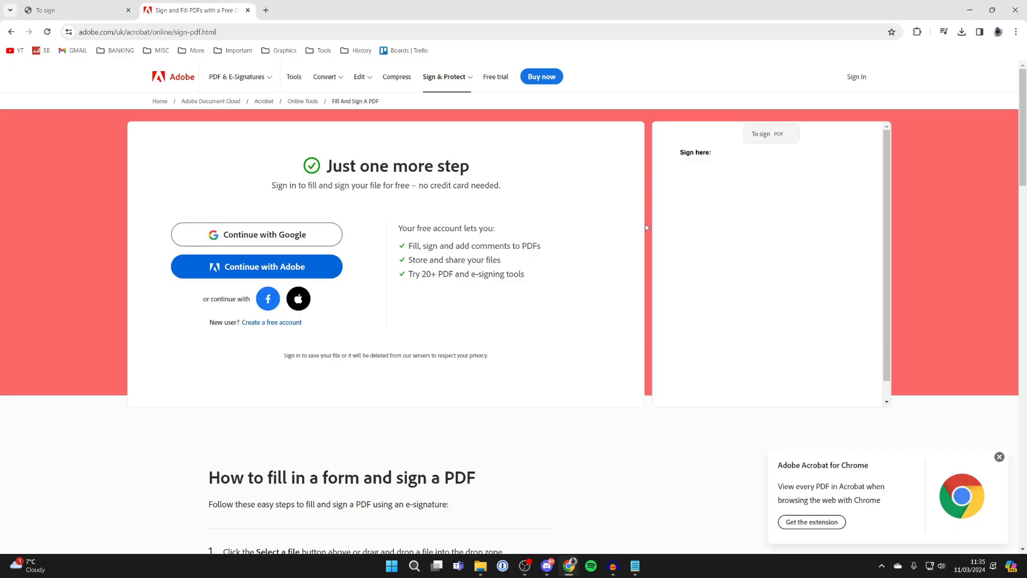
mouse_move(378, 263)
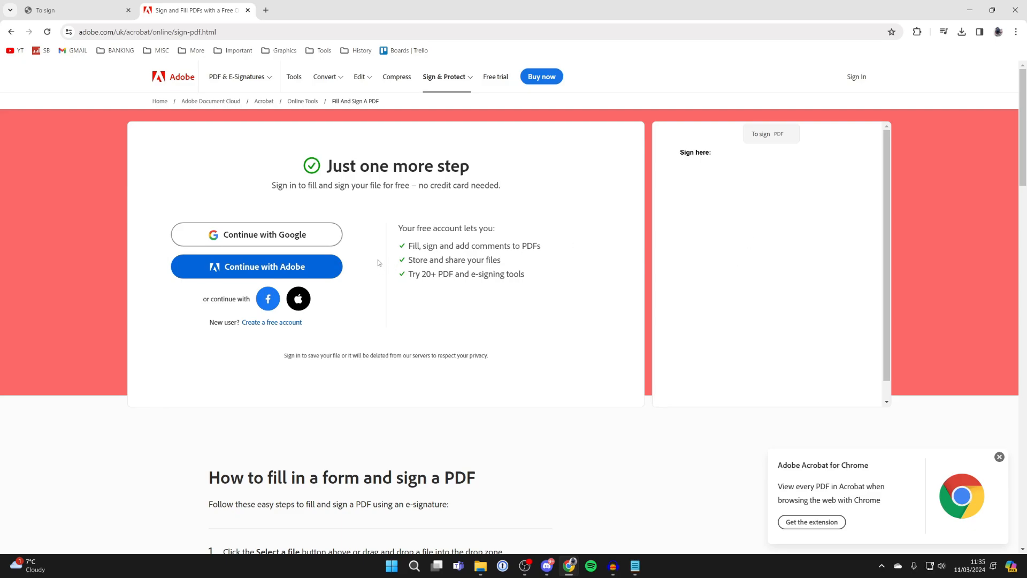
mouse_move(350, 258)
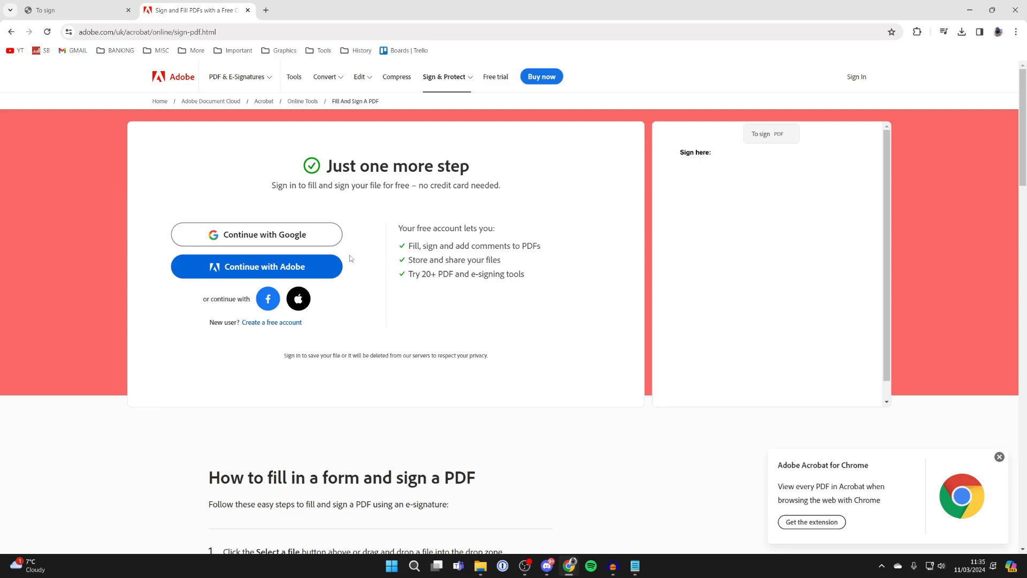
mouse_move(275, 234)
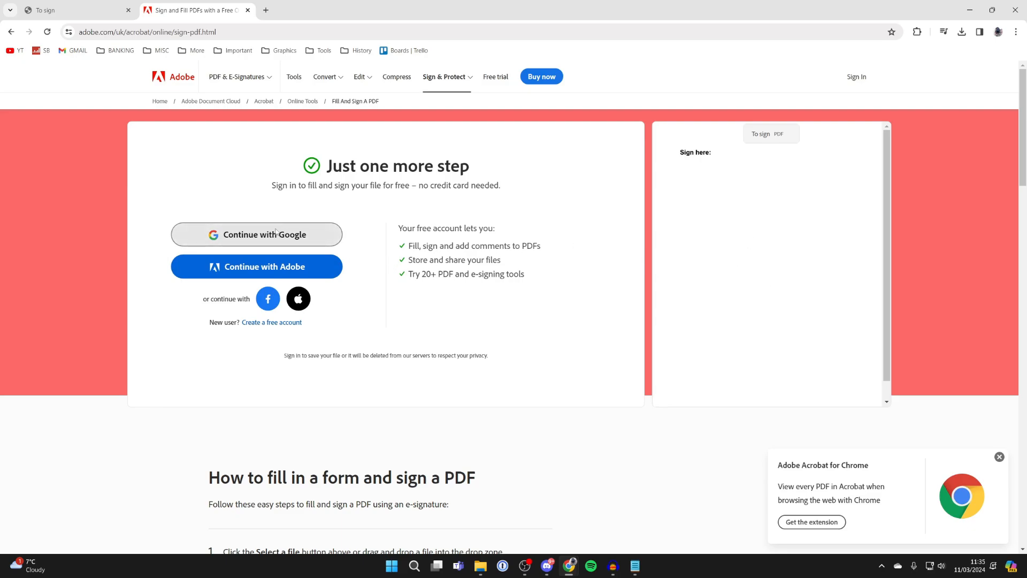
mouse_move(319, 276)
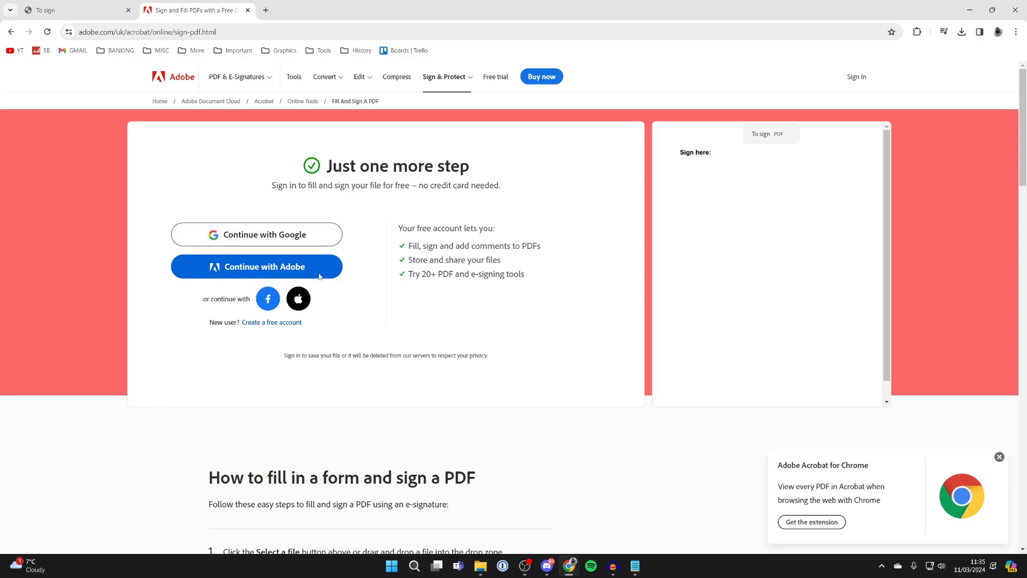
click(255, 267)
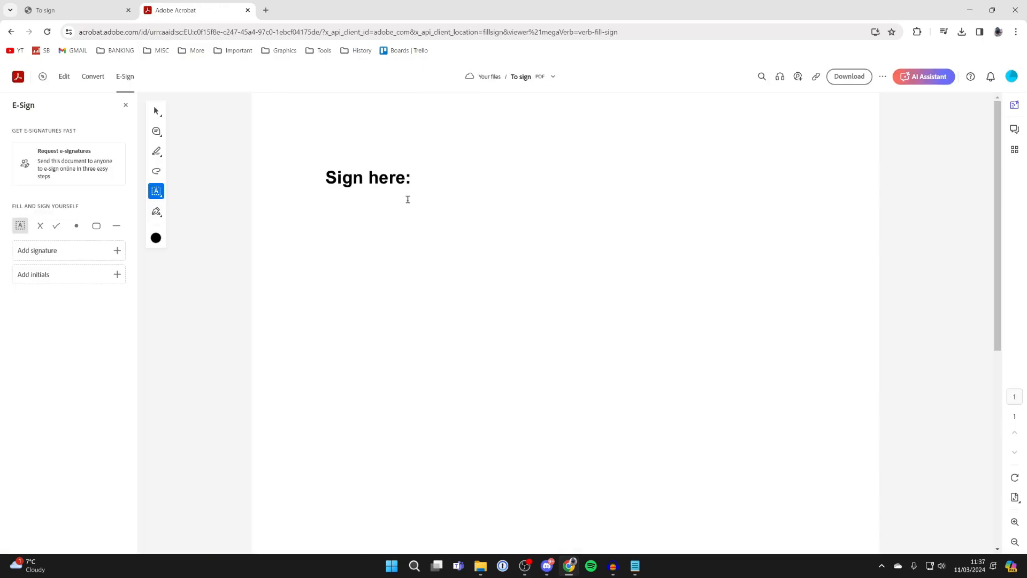
mouse_move(36, 206)
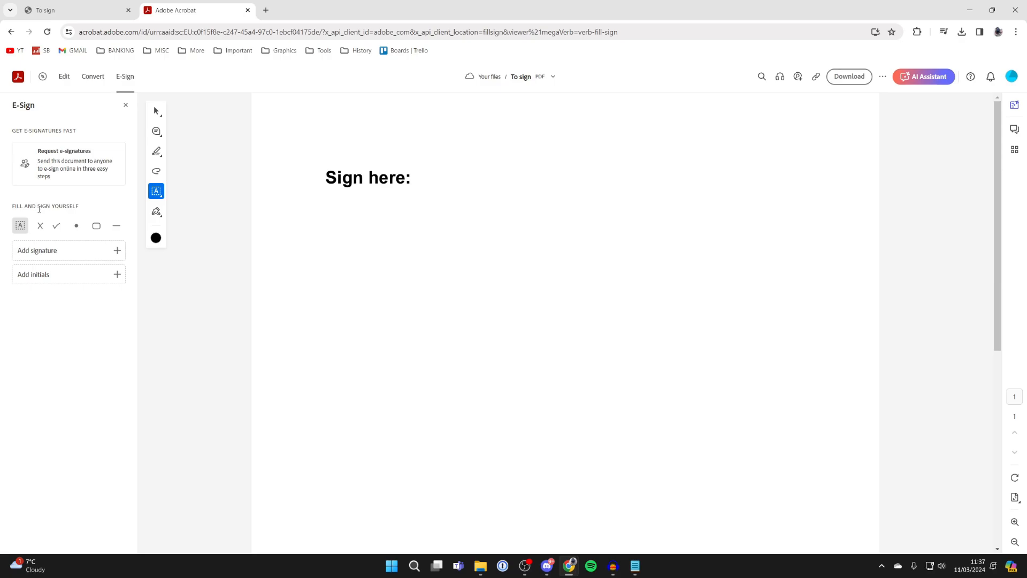
mouse_move(69, 254)
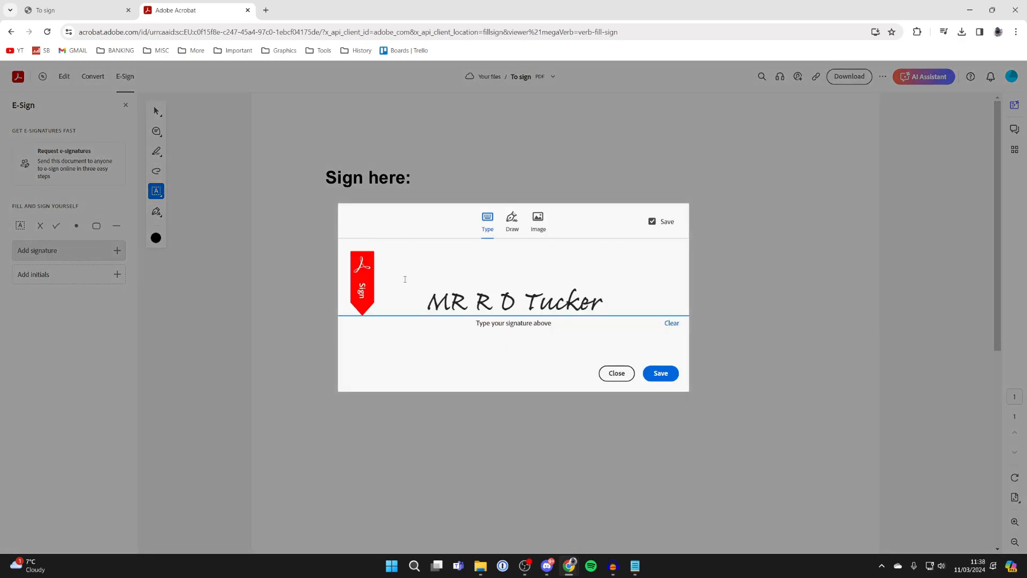
mouse_move(714, 391)
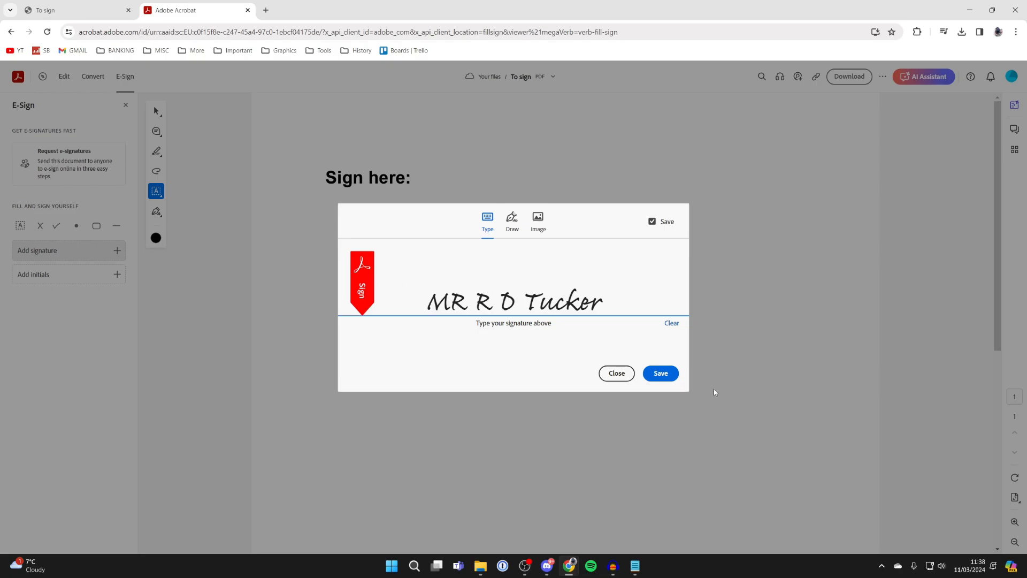
Draw a signature by hand in the Add signature panel and save it.
click(511, 219)
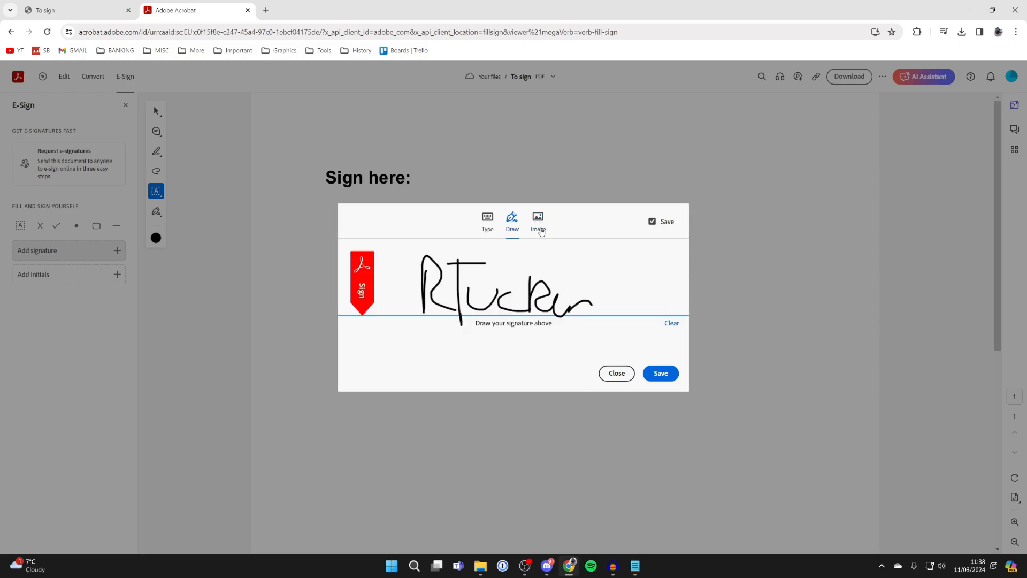
mouse_move(542, 225)
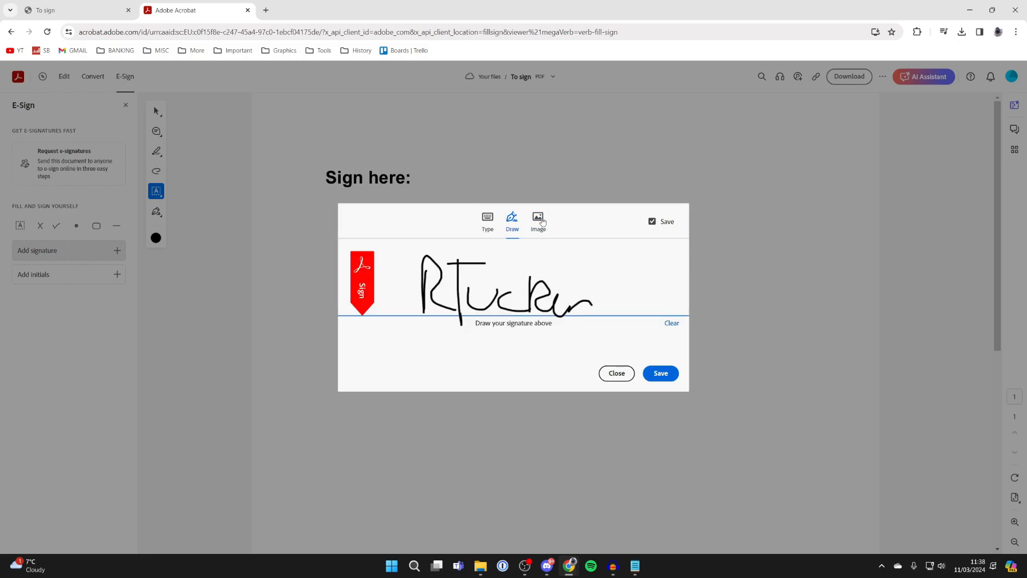
click(659, 372)
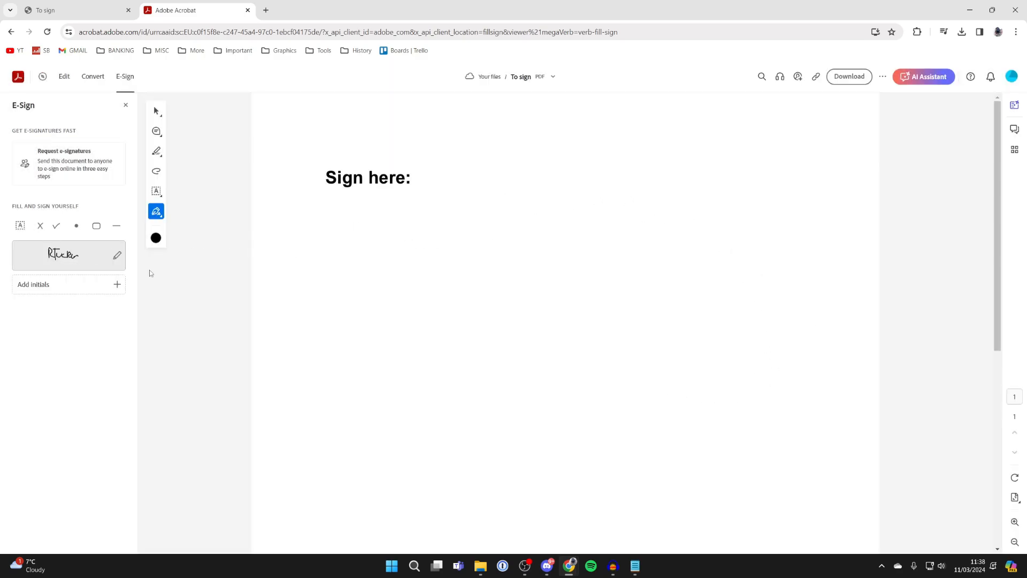
mouse_move(31, 259)
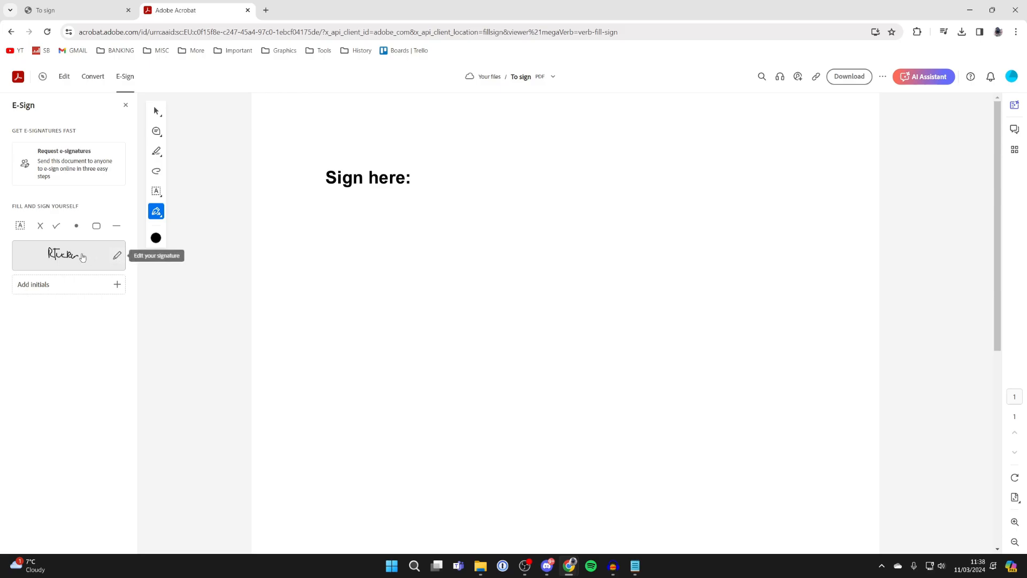
Place the saved signature beneath 'Sign here:' and enlarge it.
click(68, 255)
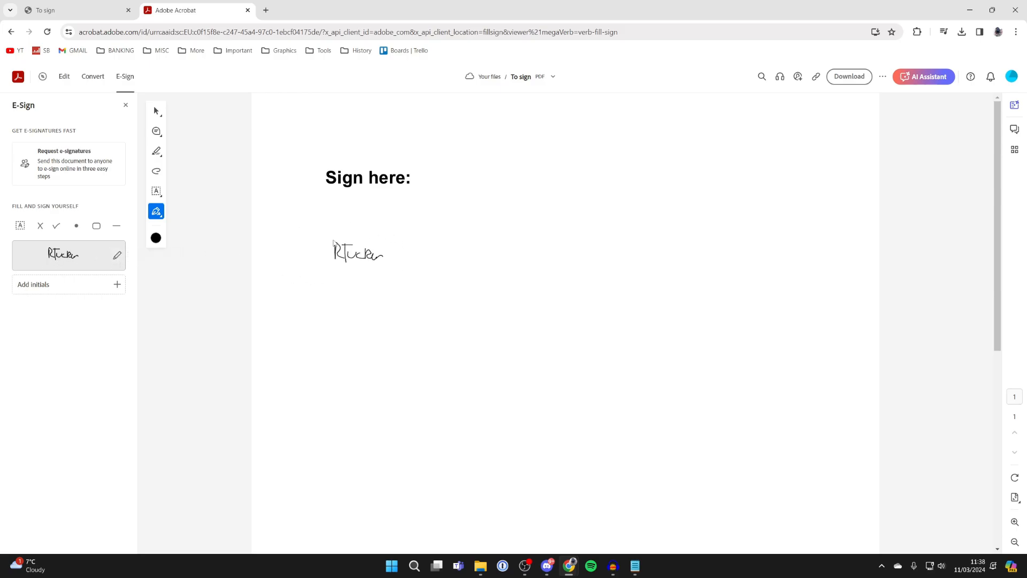
click(358, 252)
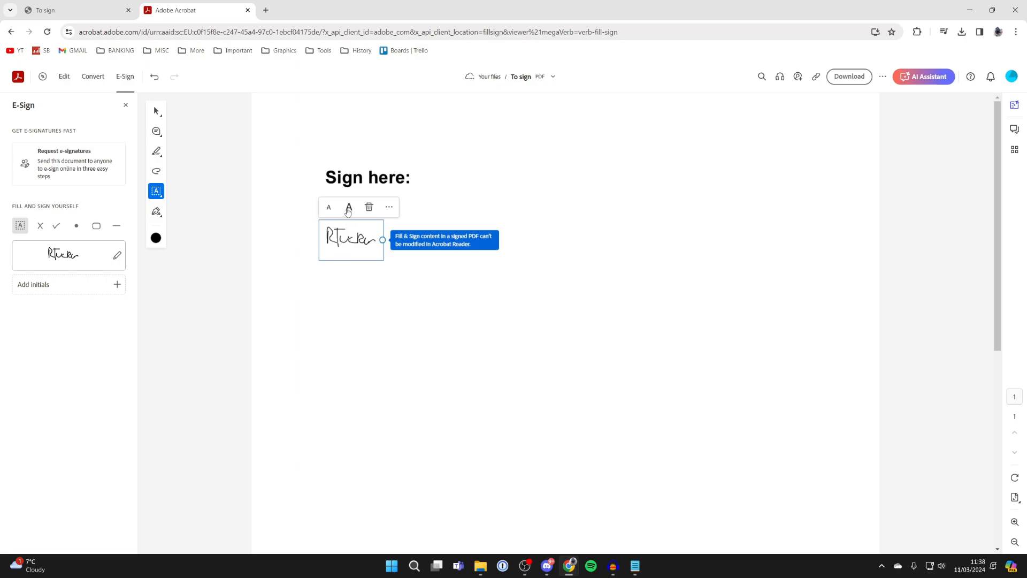
click(348, 207)
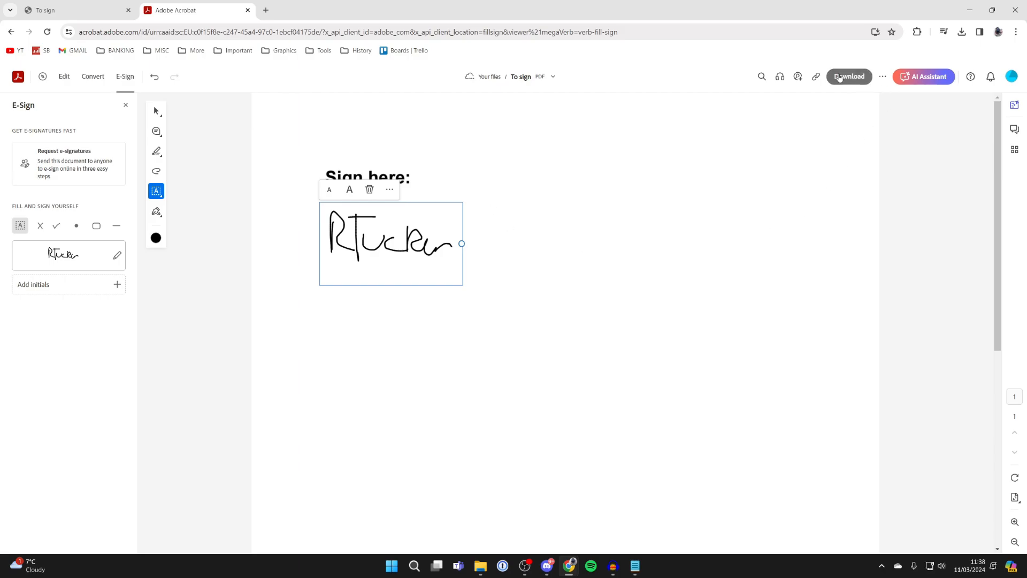
Download the signed PDF and view it in a new browser tab.
click(849, 77)
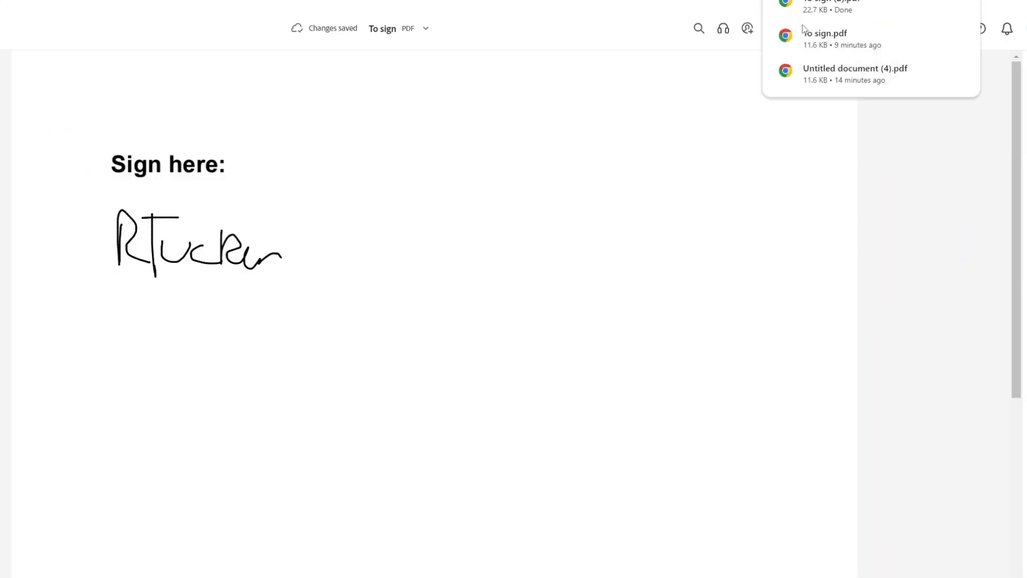
click(828, 38)
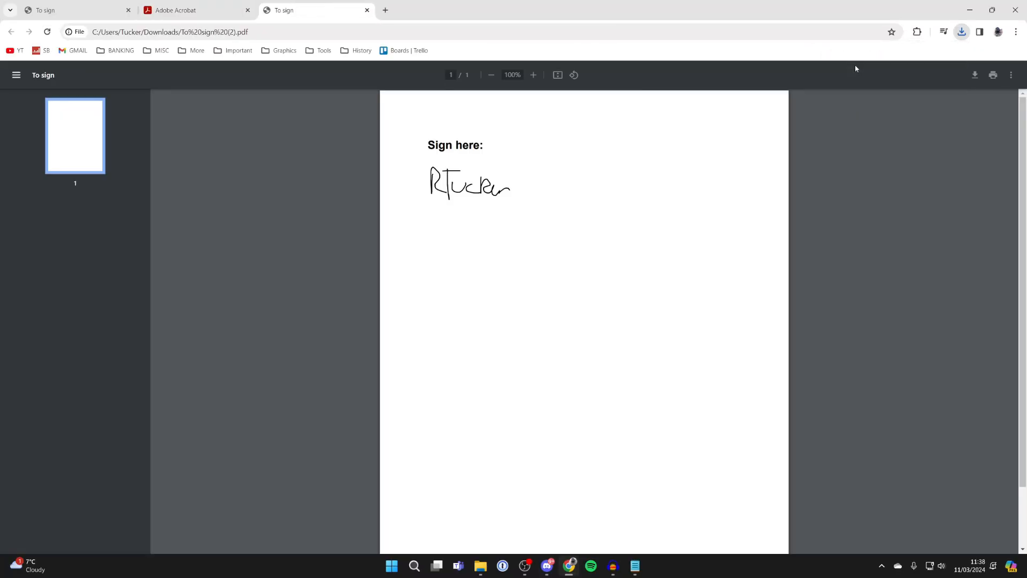